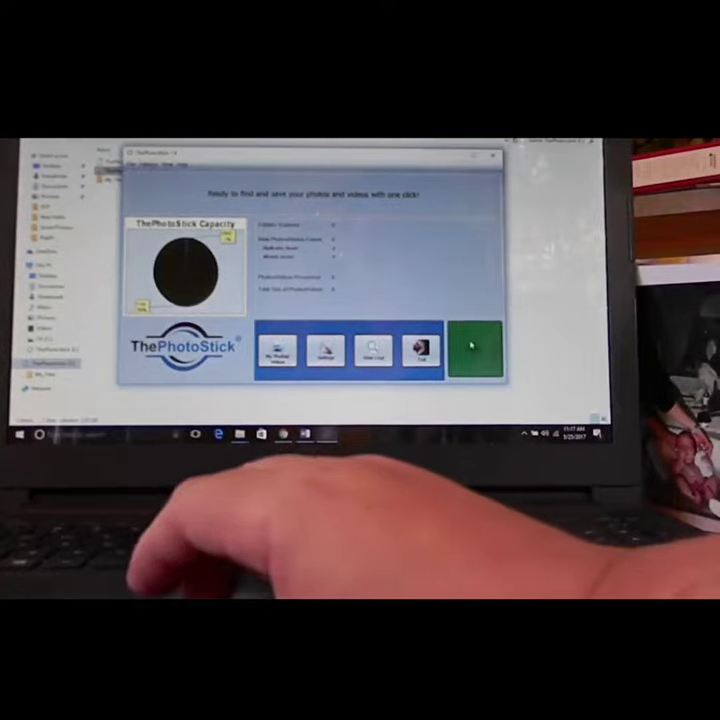
Step: Press Go to launch the ThePhotoStick scan for photos and videos
click(475, 346)
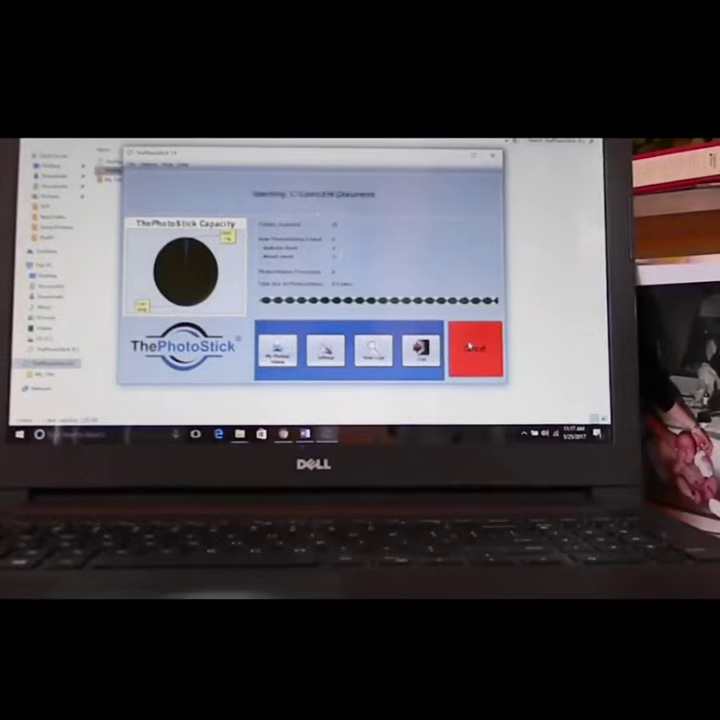